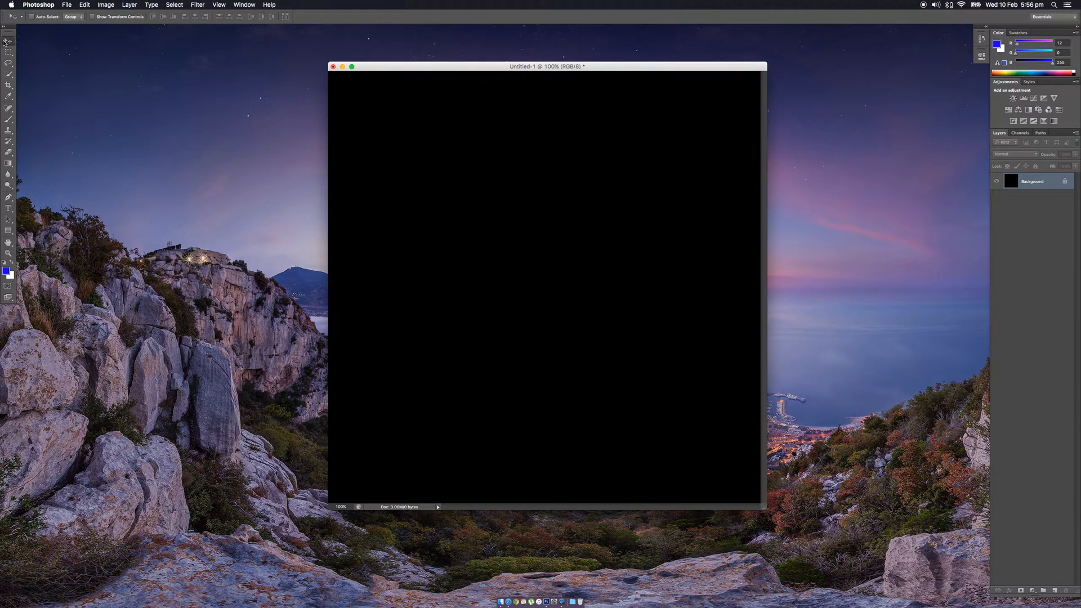
Choose the Brush tool and show its brush preset picker over the black canvas.
{"action": "left_click", "coordinate": [9, 109]}
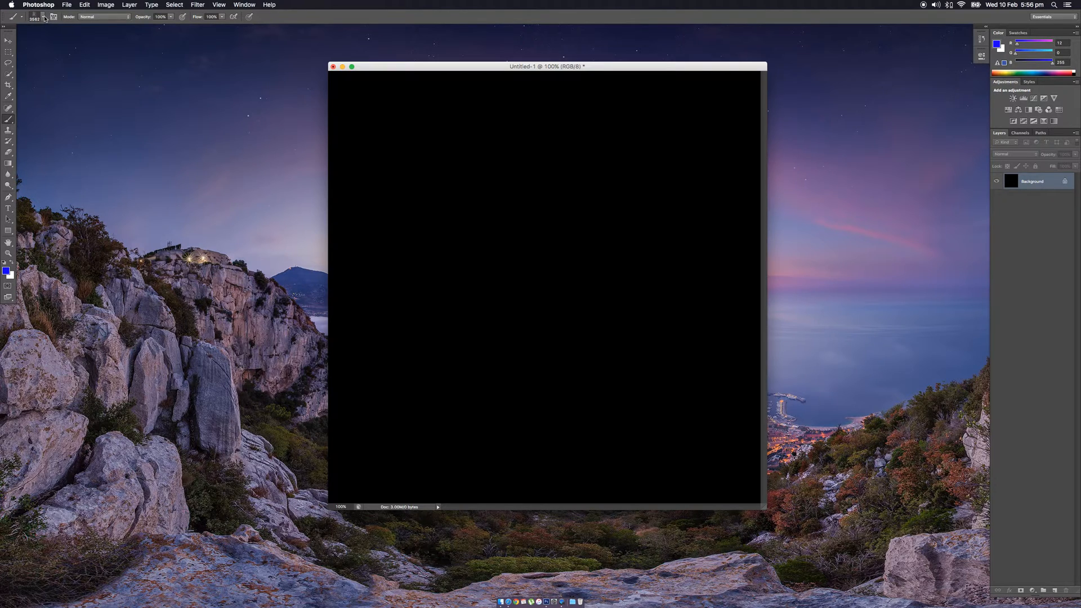
{"action": "left_click", "coordinate": [54, 17]}
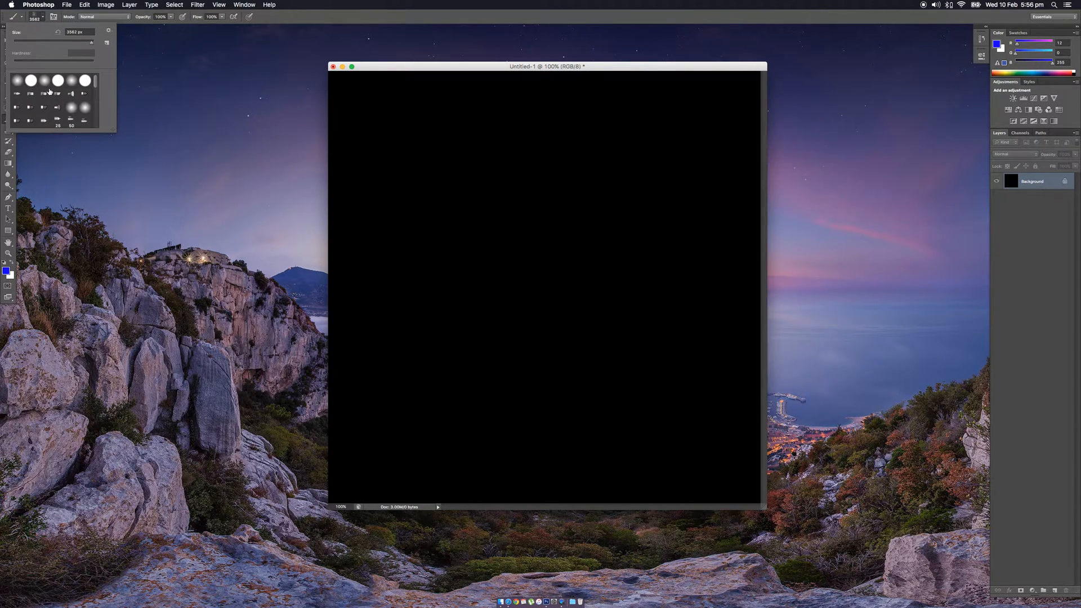
Pick a crack brush and paint blue crack-texture strokes across the black canvas.
{"action": "scroll", "scroll_direction": "down", "scroll_amount": 3}
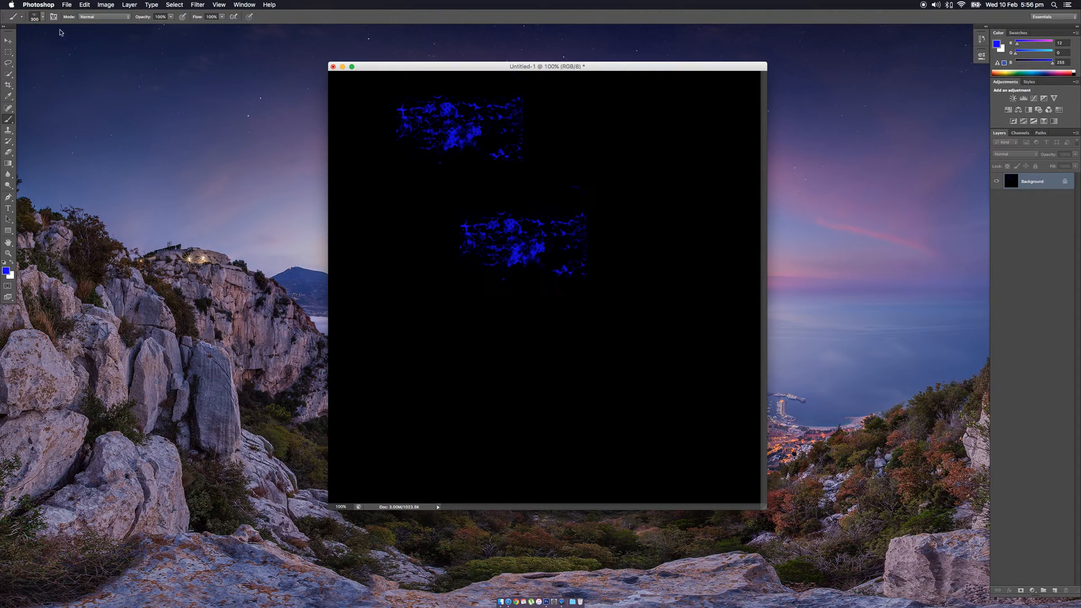
{"action": "left_click", "coordinate": [26, 17]}
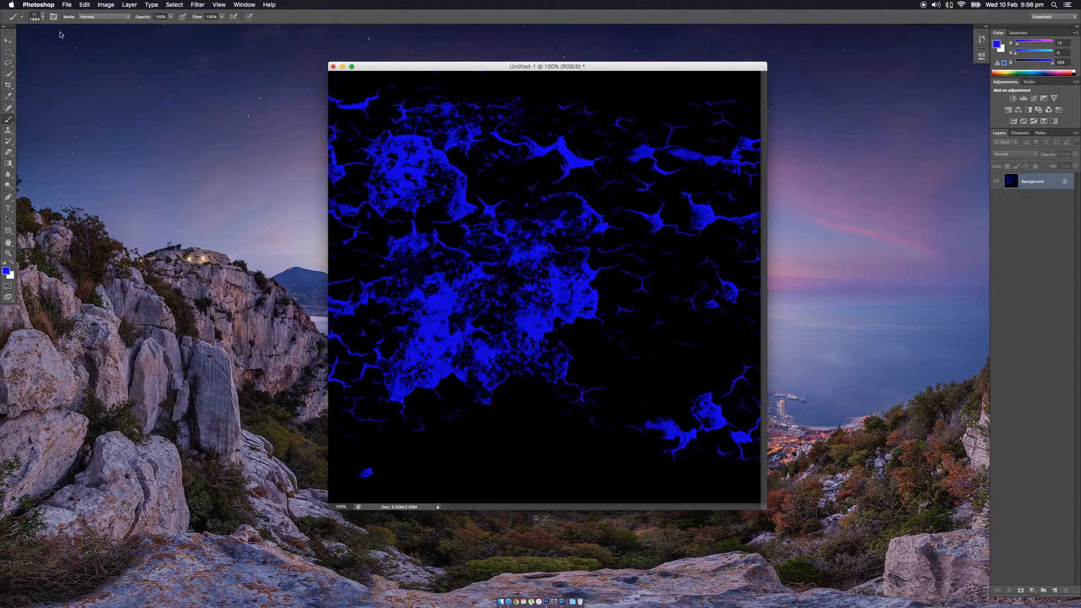
{"action": "left_click", "coordinate": [44, 17]}
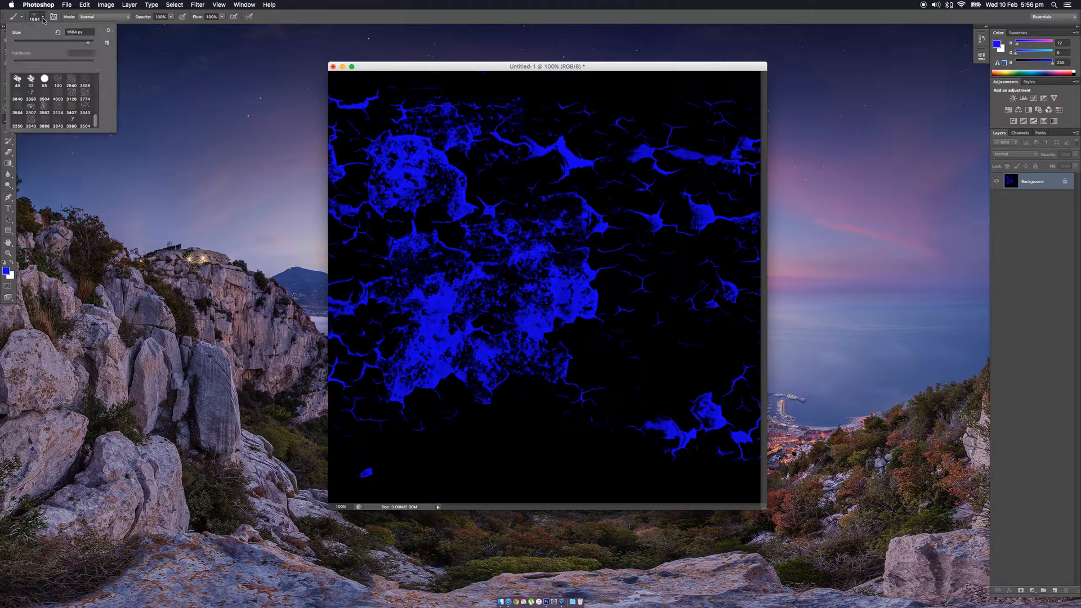
Load '20 Lightning Brushes.abr' from the Desktop via the preset picker's Load Brushes option.
{"action": "left_click", "coordinate": [108, 32]}
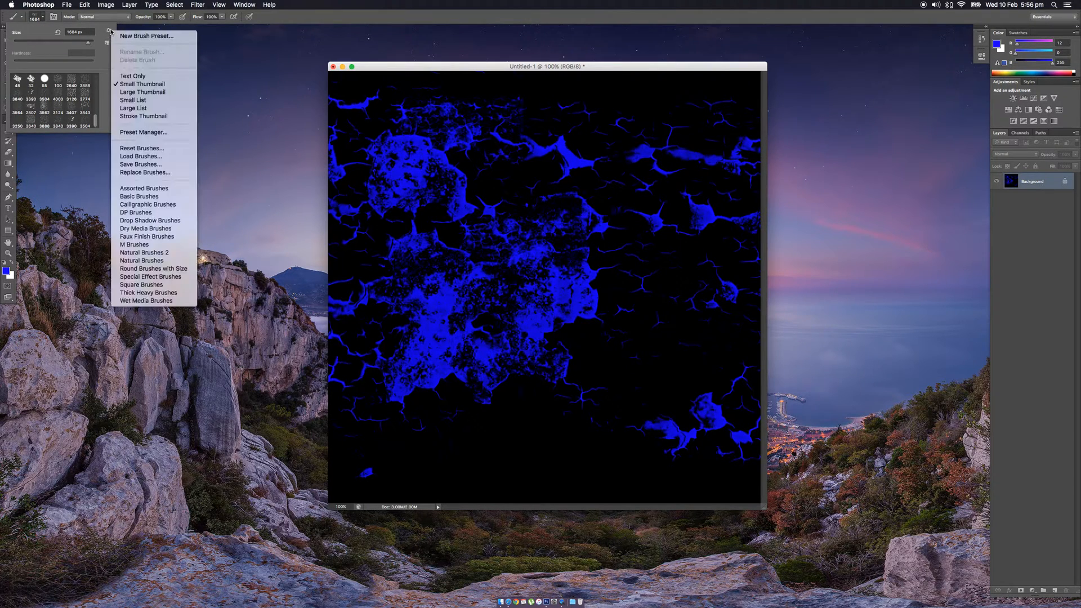
{"action": "mouse_move", "coordinate": [141, 156]}
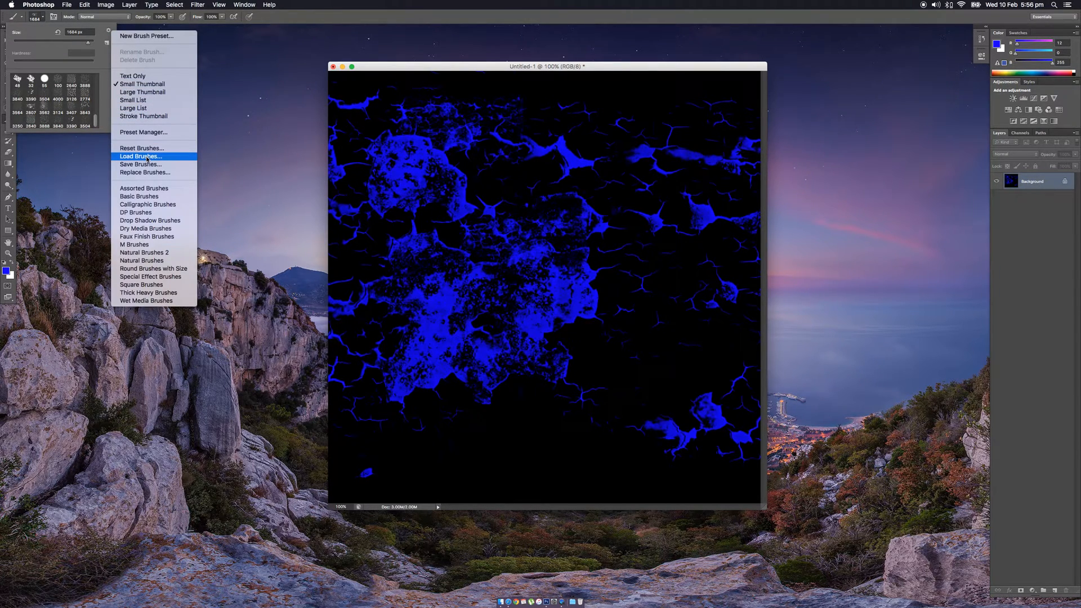
{"action": "left_click", "coordinate": [141, 157]}
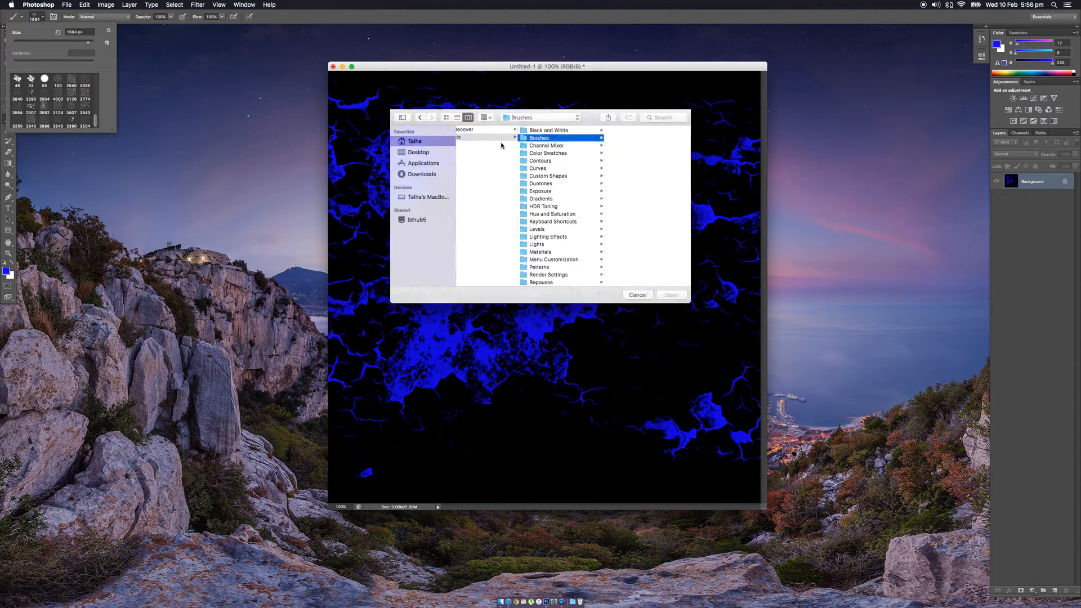
{"action": "left_click", "coordinate": [419, 152]}
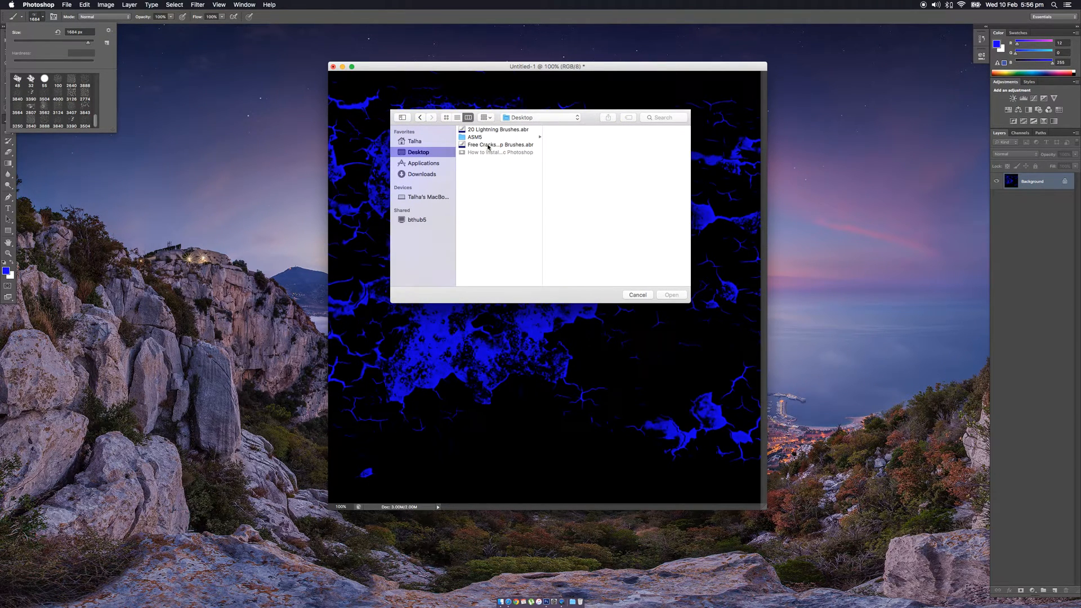
{"action": "left_click", "coordinate": [497, 129]}
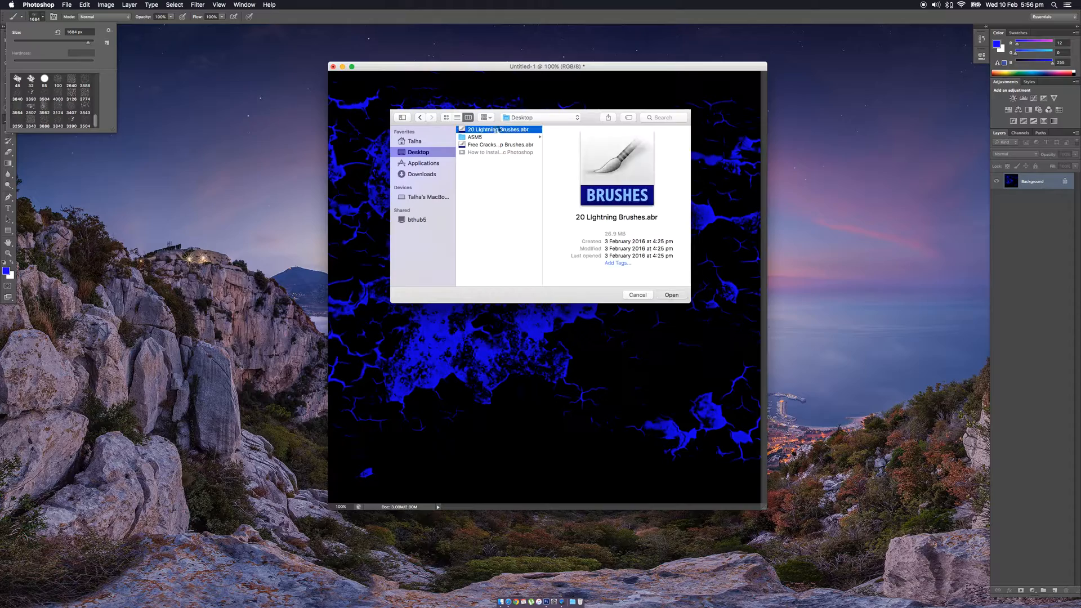
{"action": "left_click", "coordinate": [670, 294]}
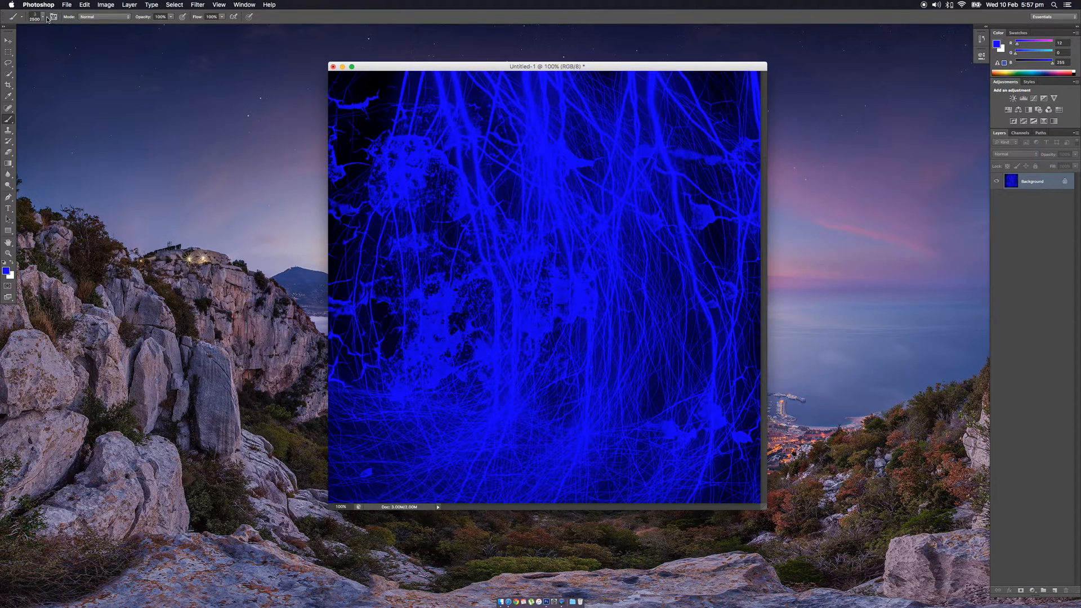
Paint blue lightning streaks over the cracks with a loaded lightning brush.
{"action": "left_click", "coordinate": [43, 17]}
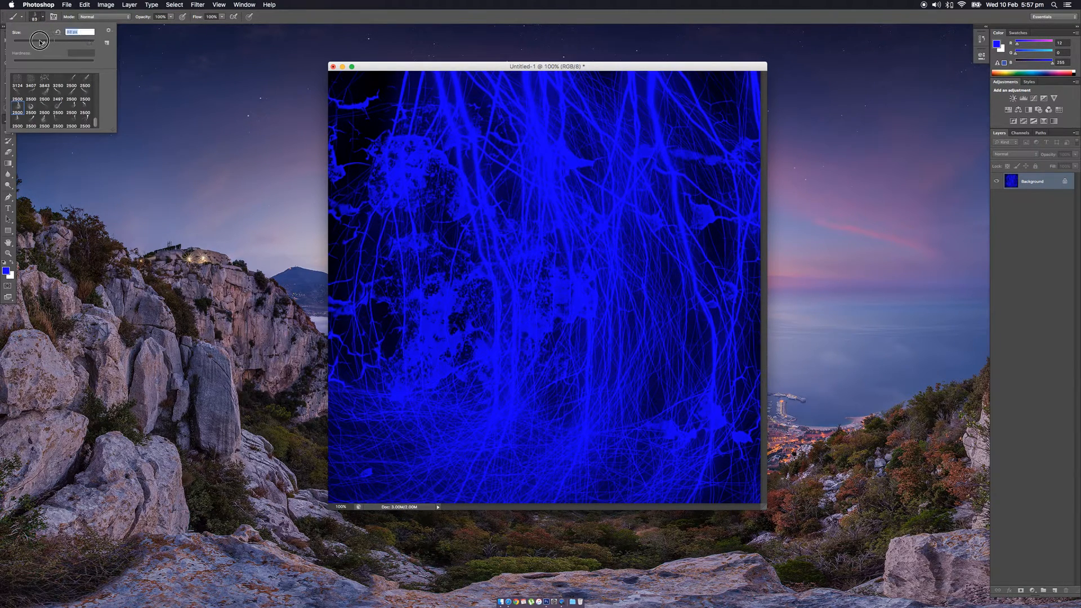